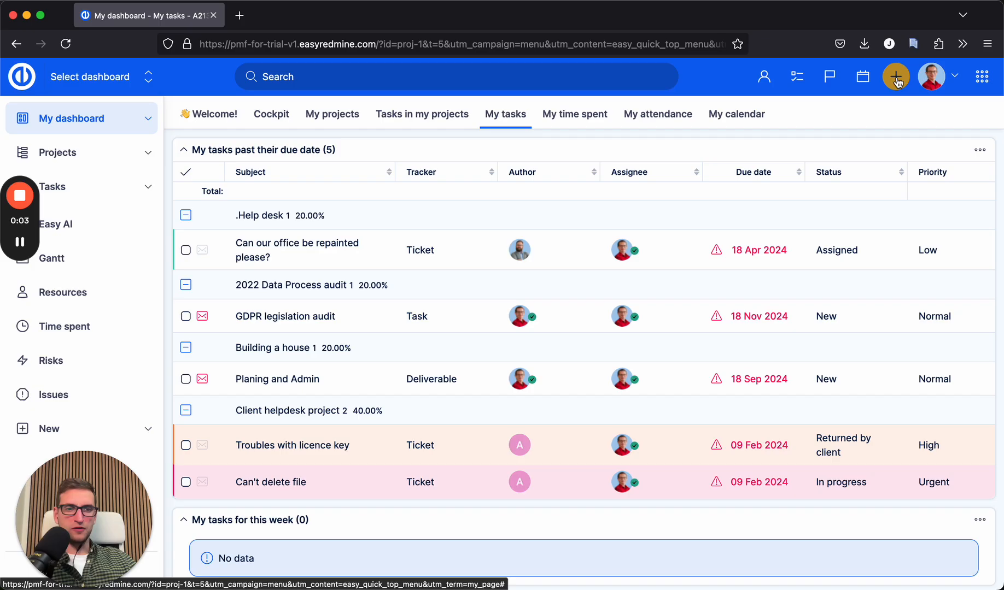
# Start a new project via the quick-create + menu.
pyautogui.click(896, 76)
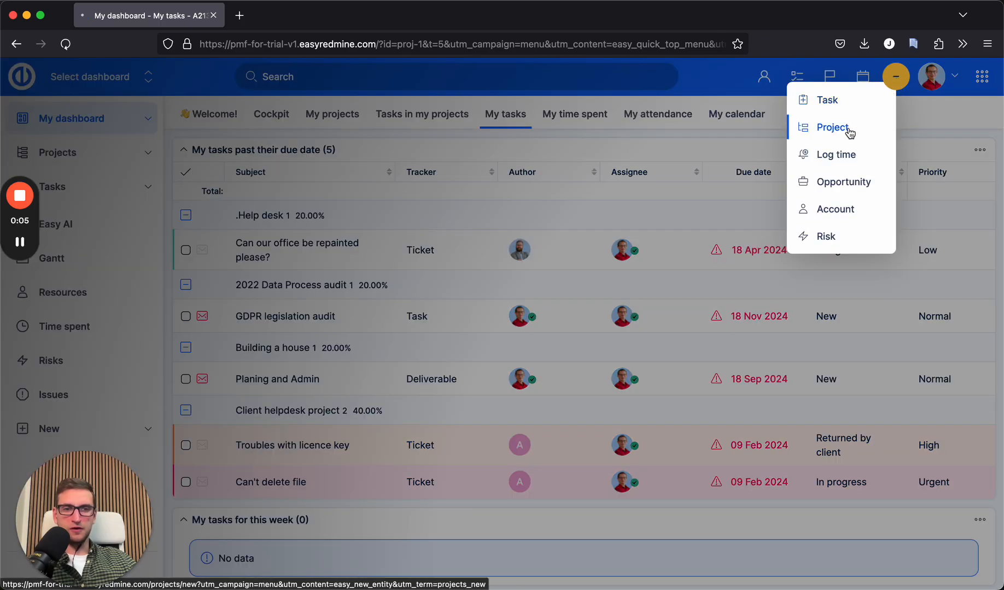
pyautogui.click(832, 127)
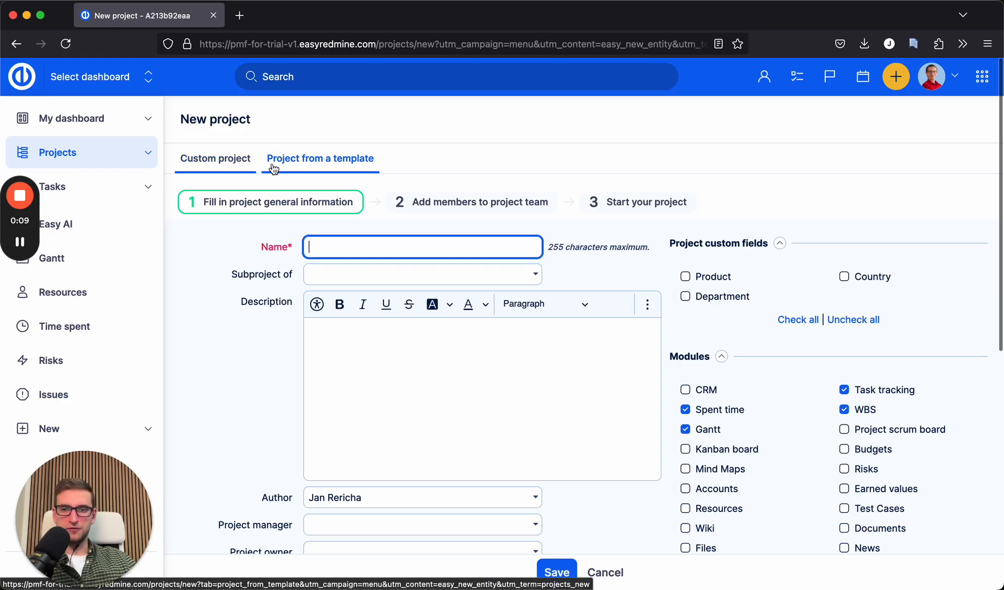
# Name the custom project 'New project' under parent PM techniques examples.
pyautogui.click(215, 159)
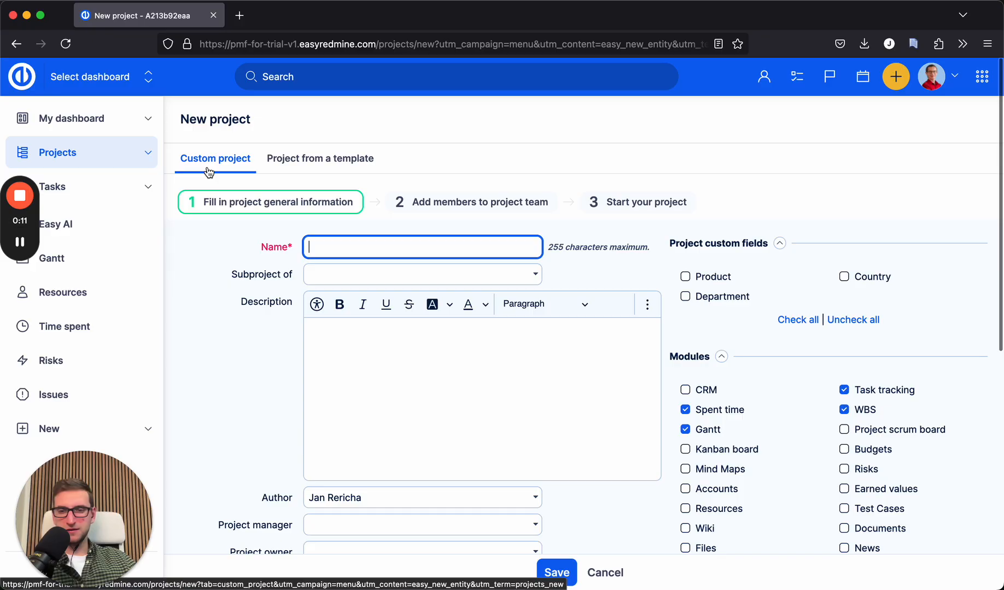
pyautogui.click(421, 247)
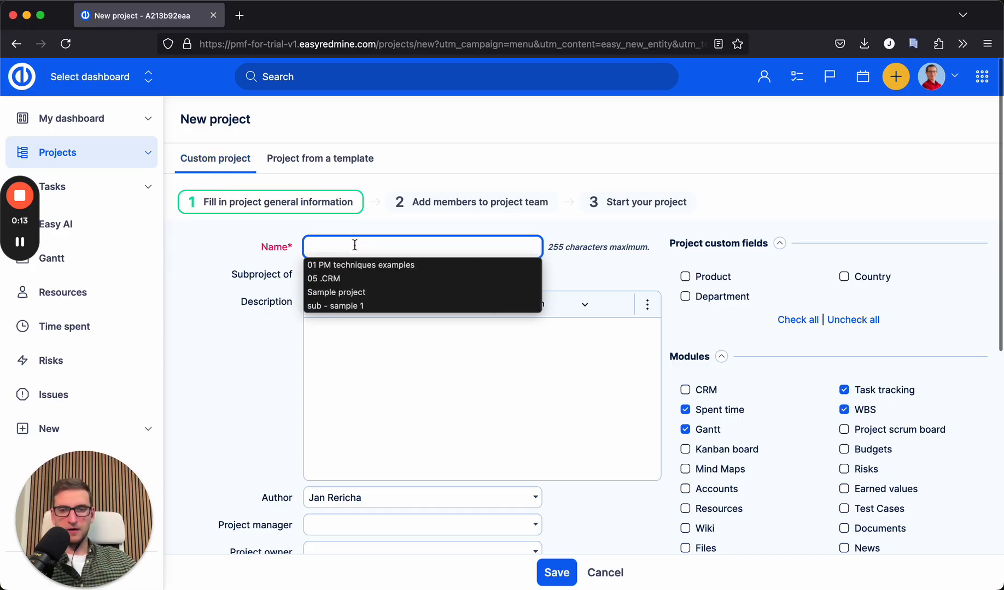
pyautogui.write('New project')
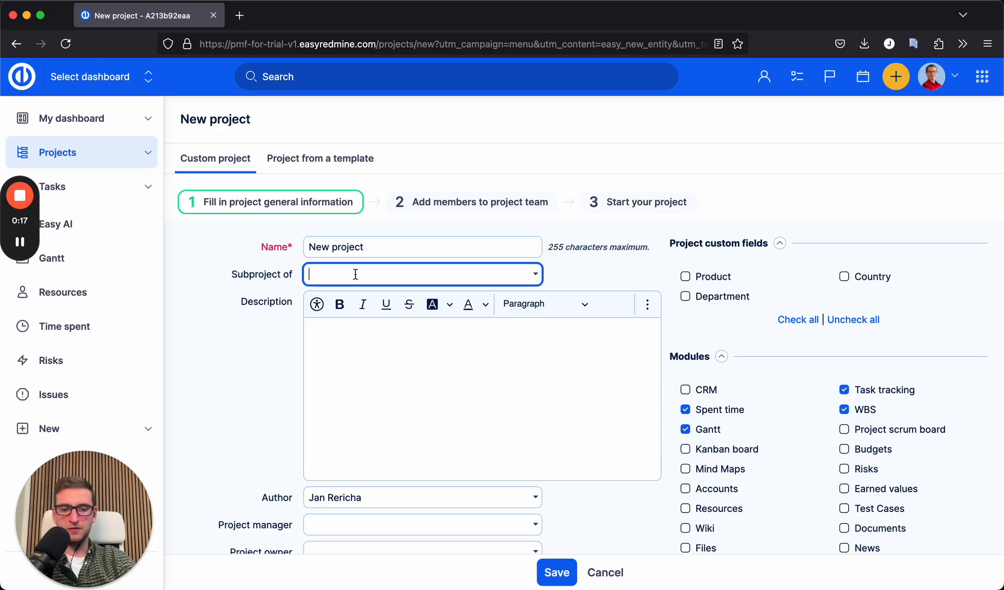
pyautogui.write('PM techniques examples')
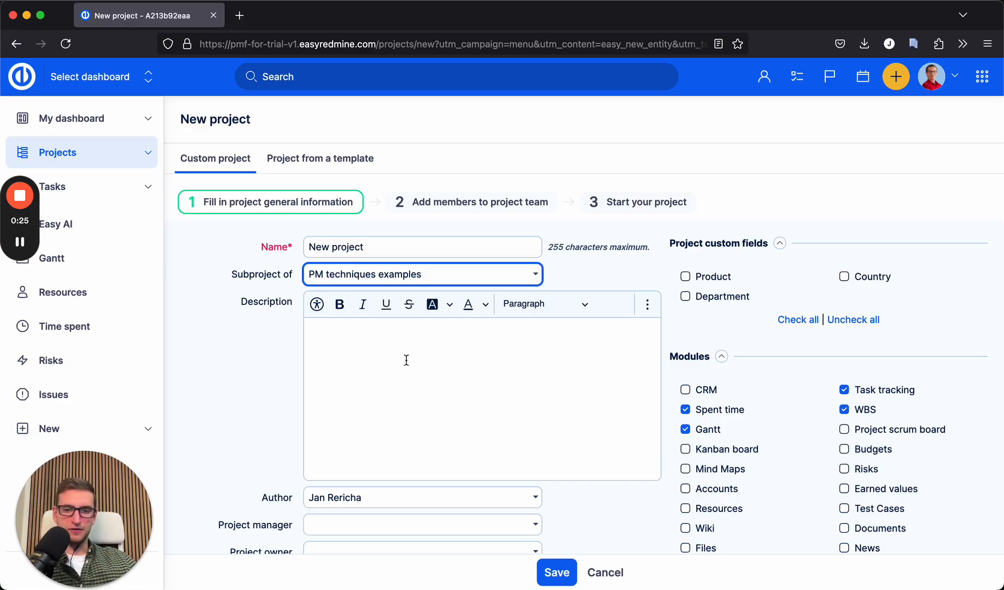
# Enable Kanban board, Mind Maps, Resources modules and Bug, Deliverable trackers, then save the project.
pyautogui.scroll(-3)
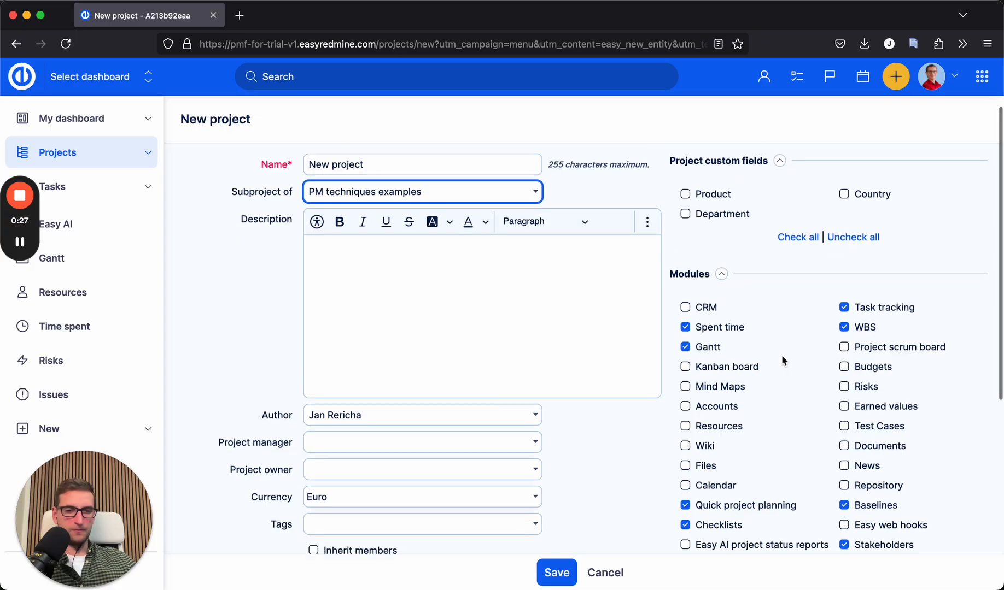
pyautogui.scroll(-3)
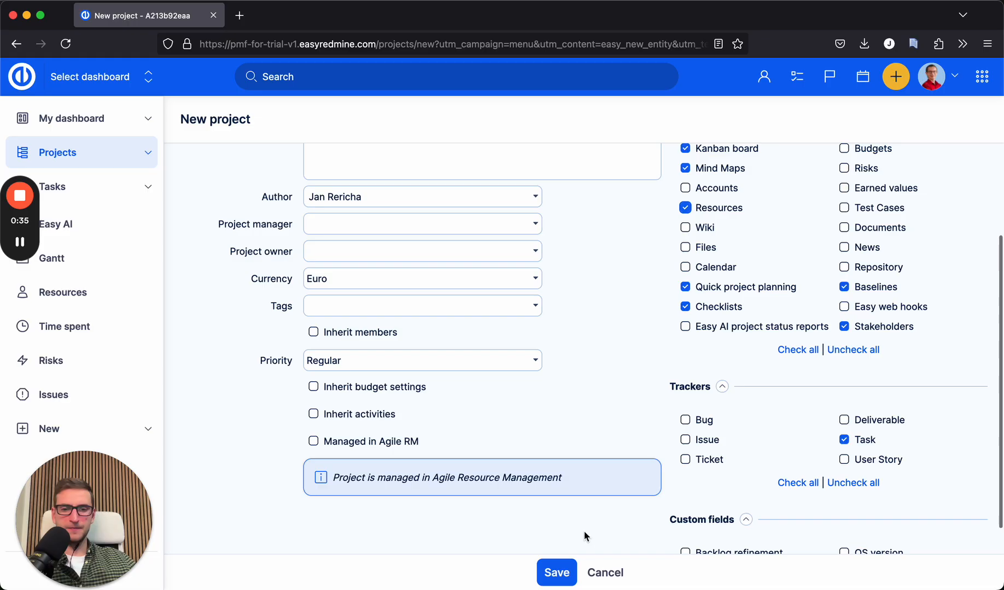
pyautogui.scroll(-3)
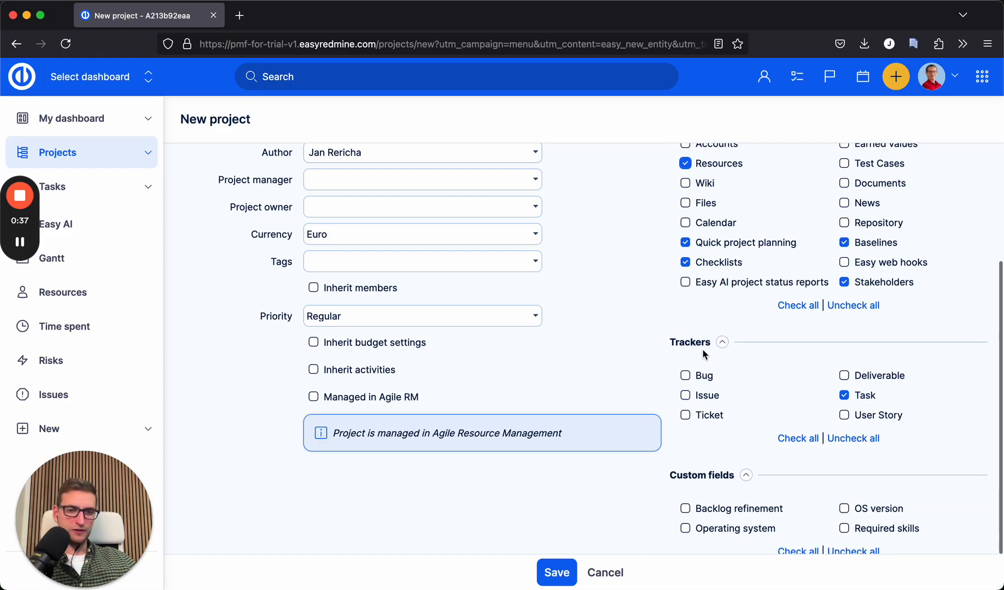
pyautogui.scroll(-3)
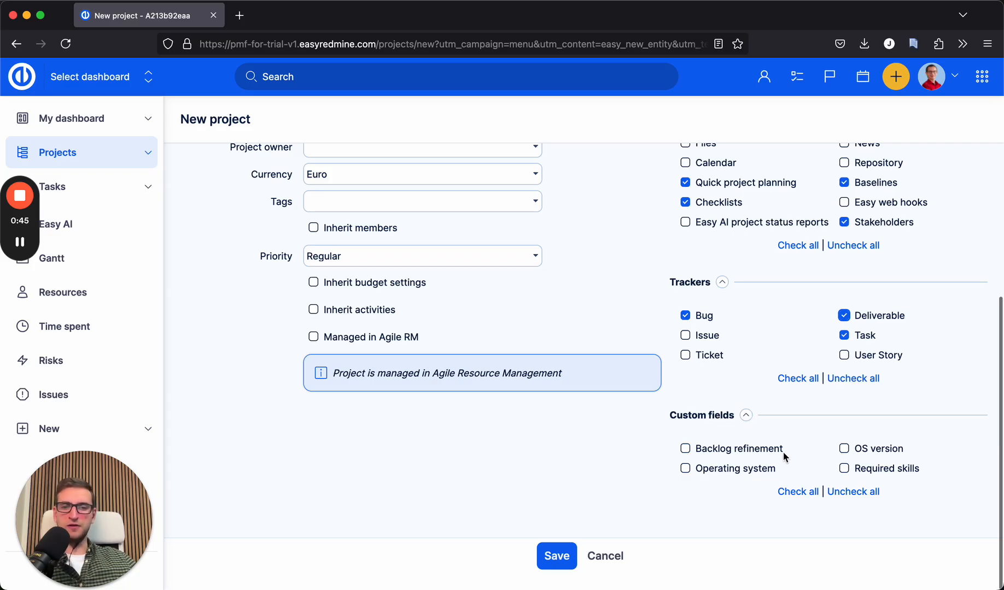
pyautogui.click(555, 556)
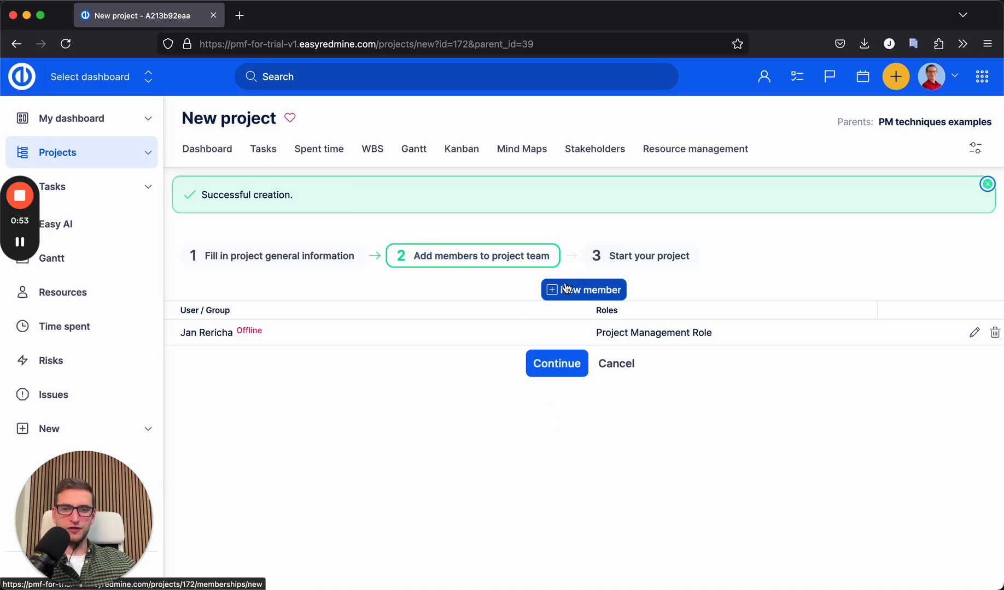
# Add the Devel team group as Team Member and close the member form.
pyautogui.click(583, 290)
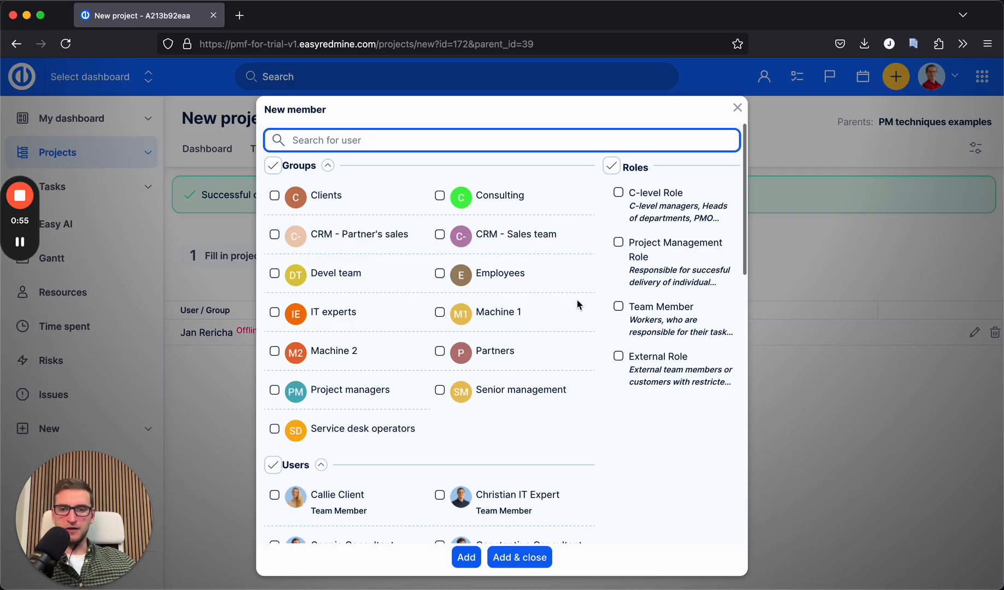
pyautogui.click(274, 274)
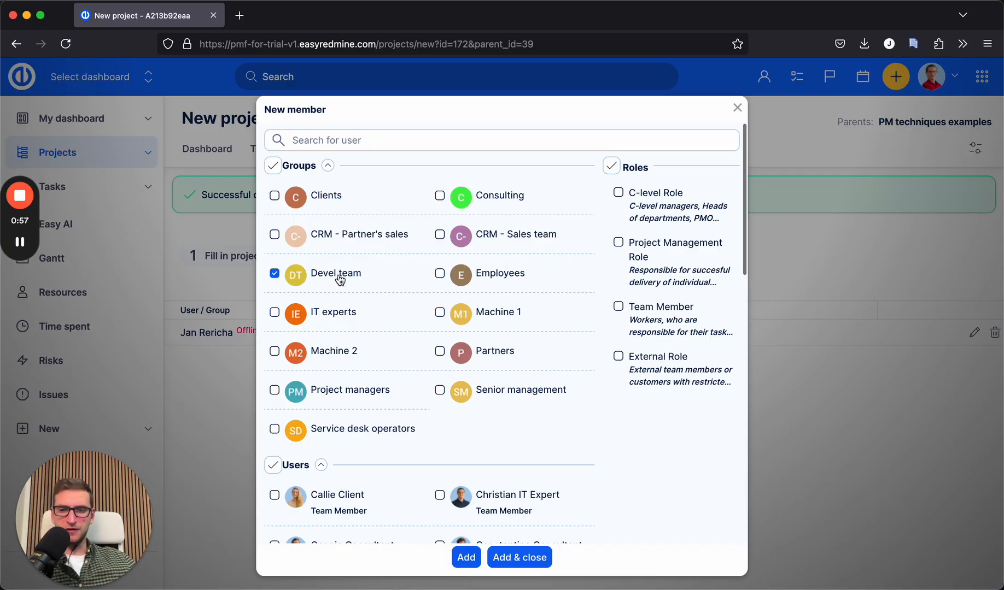
pyautogui.click(618, 307)
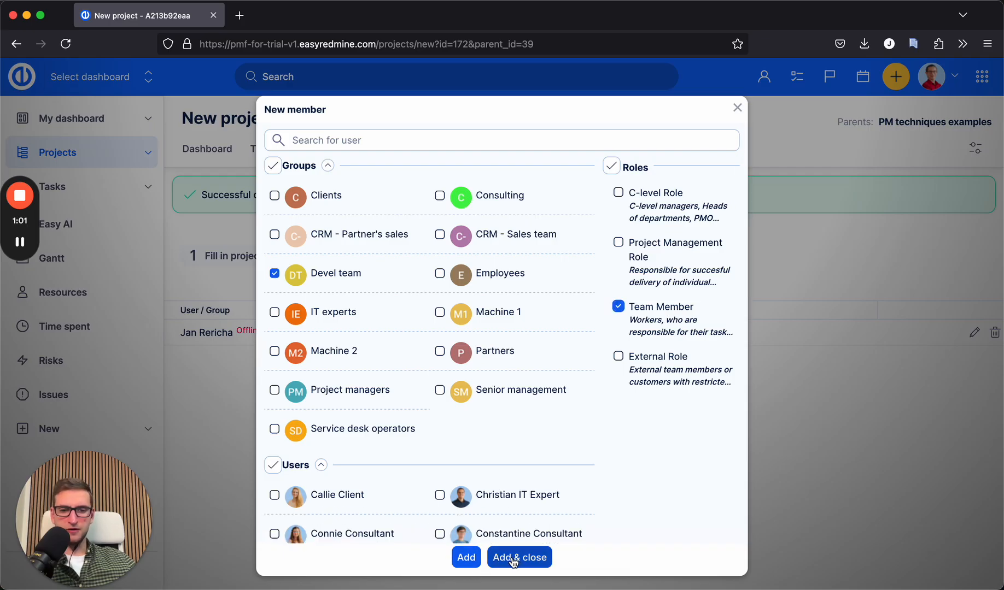
pyautogui.click(518, 557)
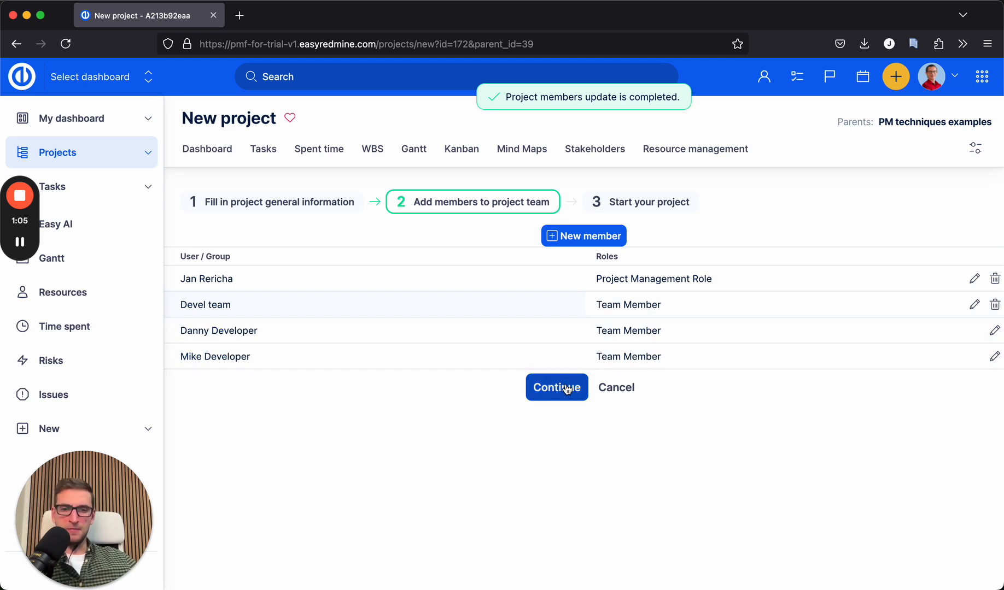
# Continue past the member step and view New project's WBS mind map.
pyautogui.click(556, 388)
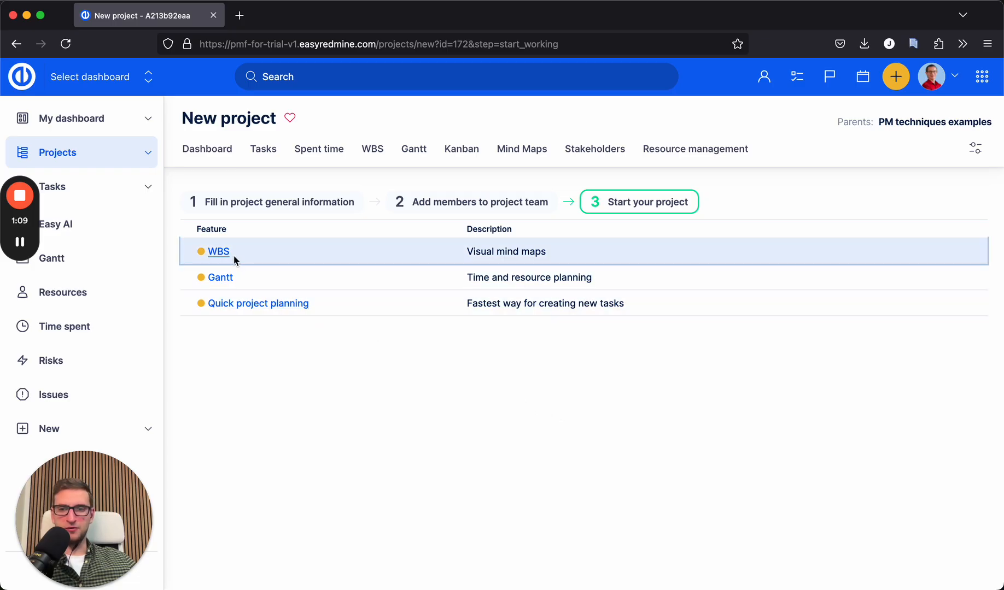
pyautogui.moveTo(218, 252)
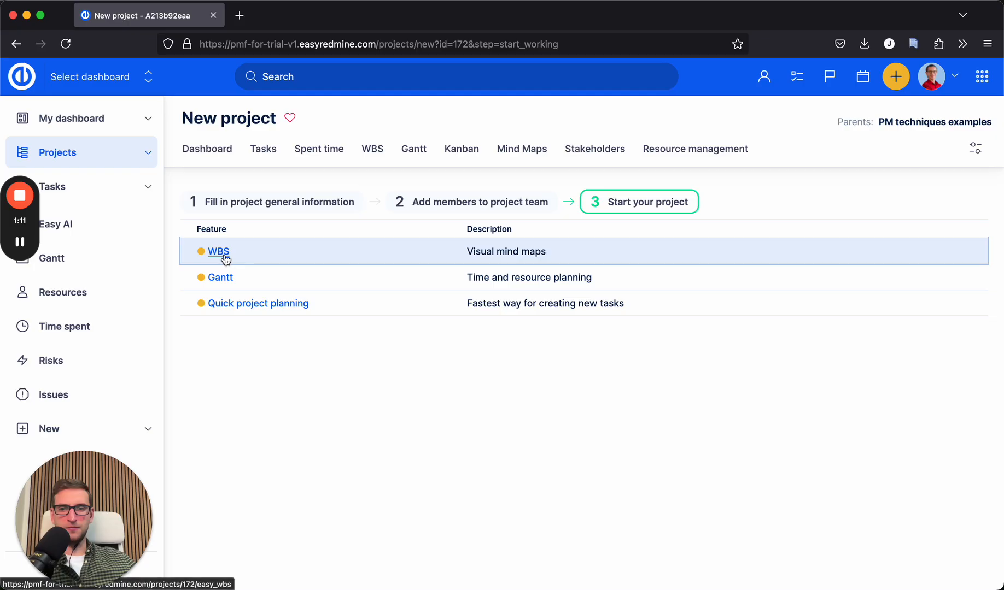
pyautogui.click(217, 251)
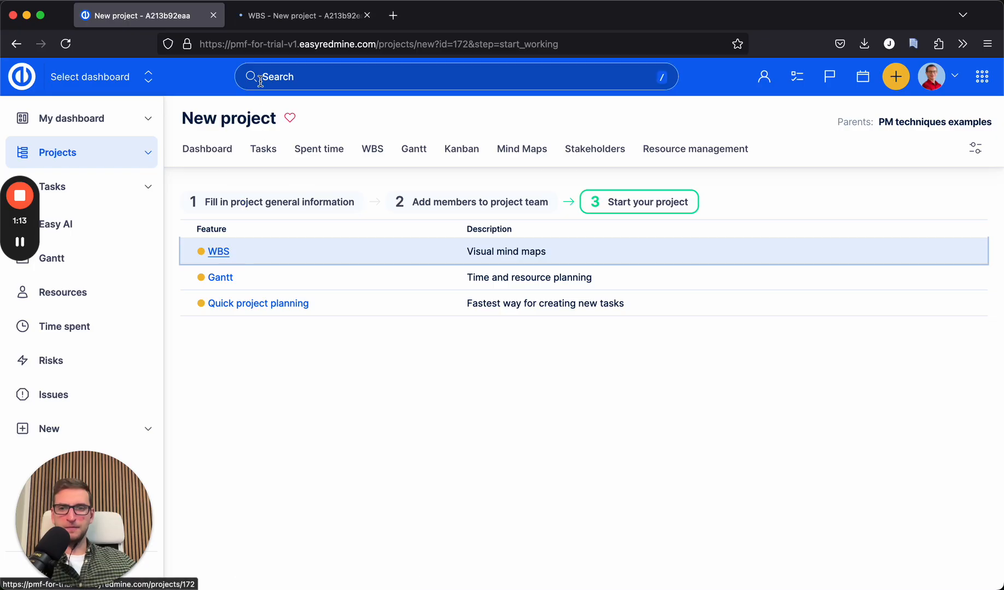
pyautogui.click(218, 251)
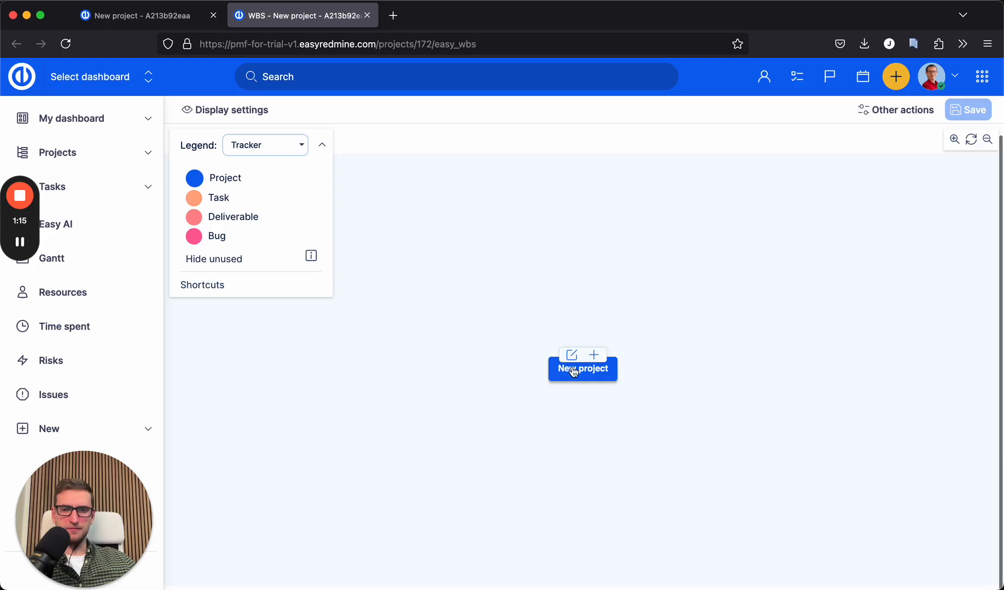
pyautogui.moveTo(664, 424)
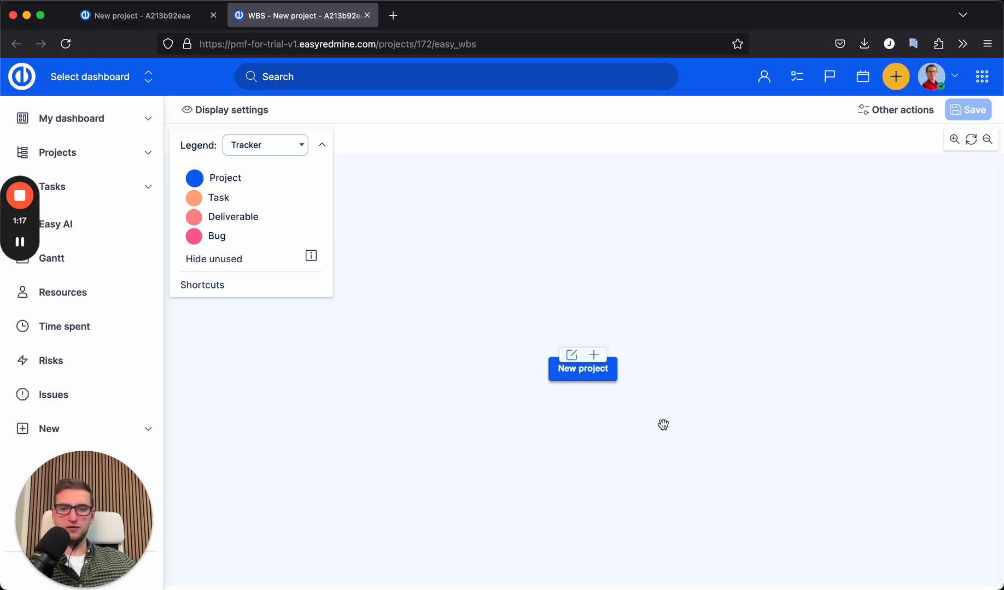
pyautogui.moveTo(661, 423)
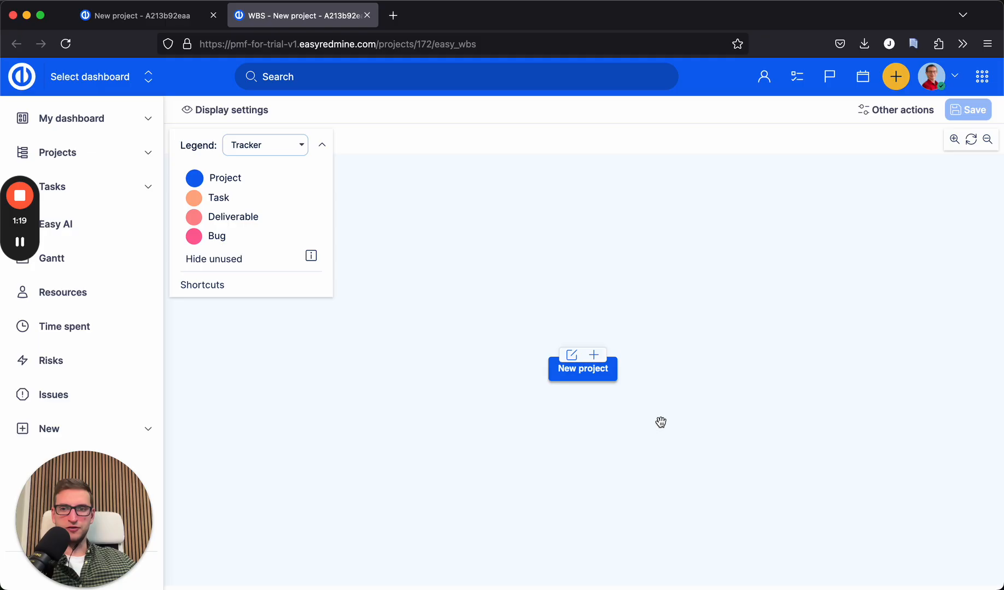
# Begin a new project from the New hire sales training template.
pyautogui.click(896, 76)
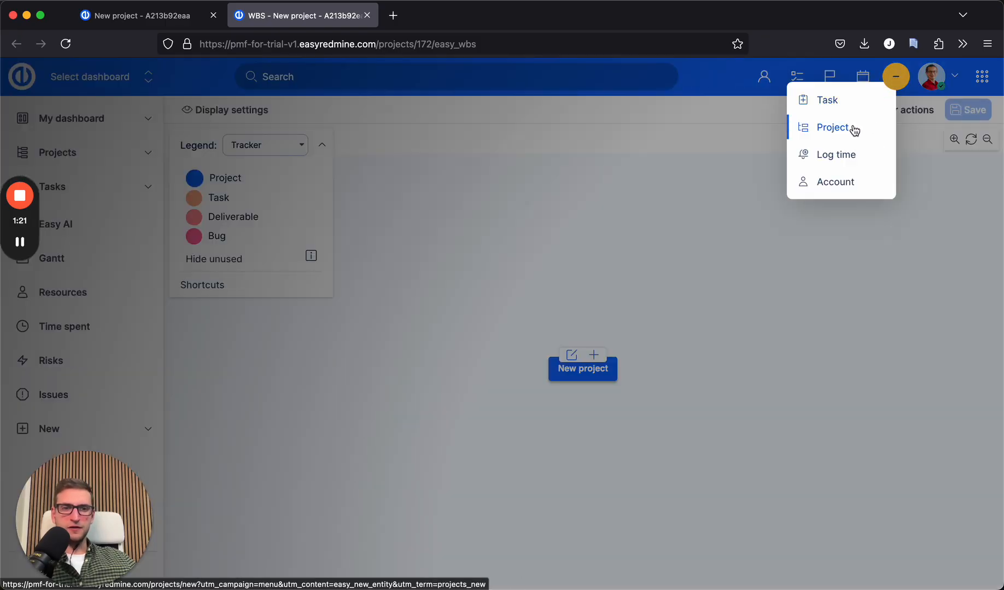
pyautogui.click(832, 128)
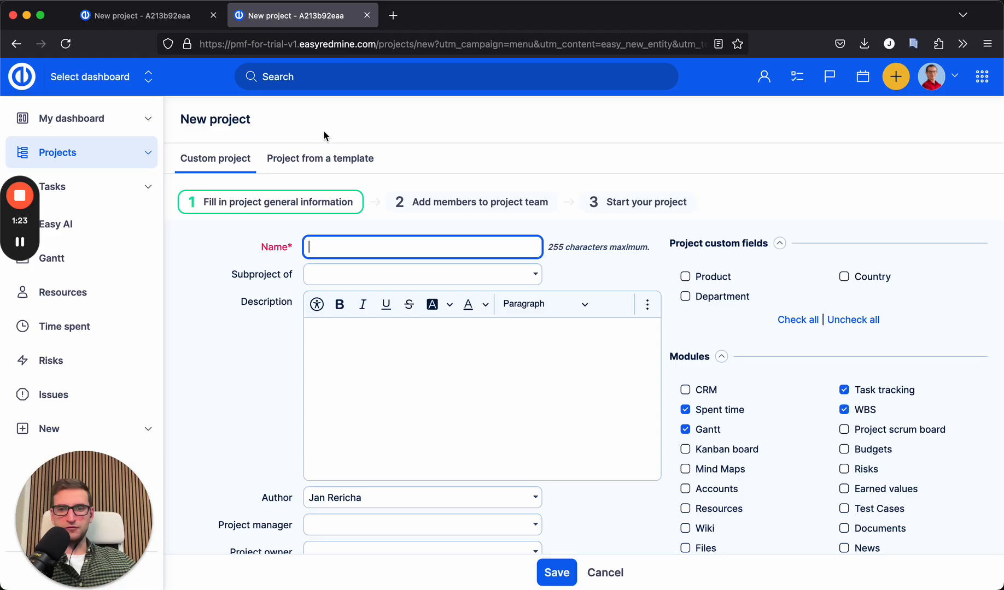
pyautogui.click(320, 158)
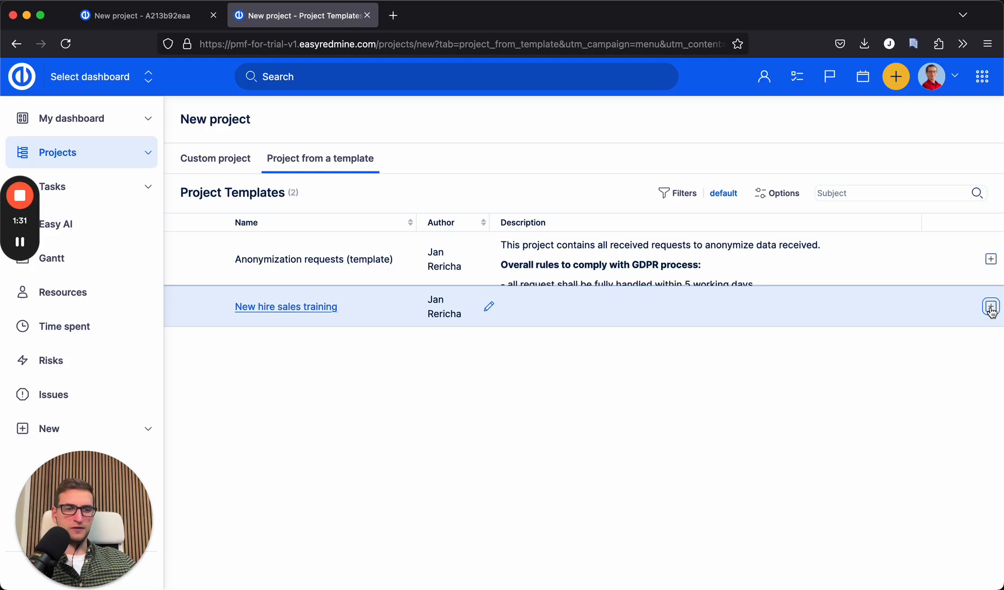
pyautogui.click(990, 307)
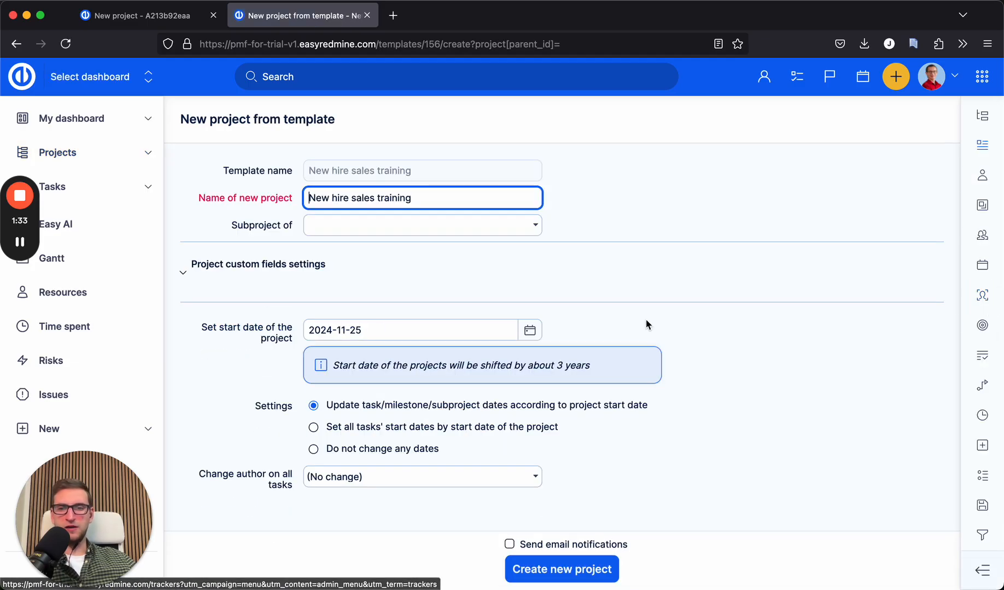
pyautogui.moveTo(492, 242)
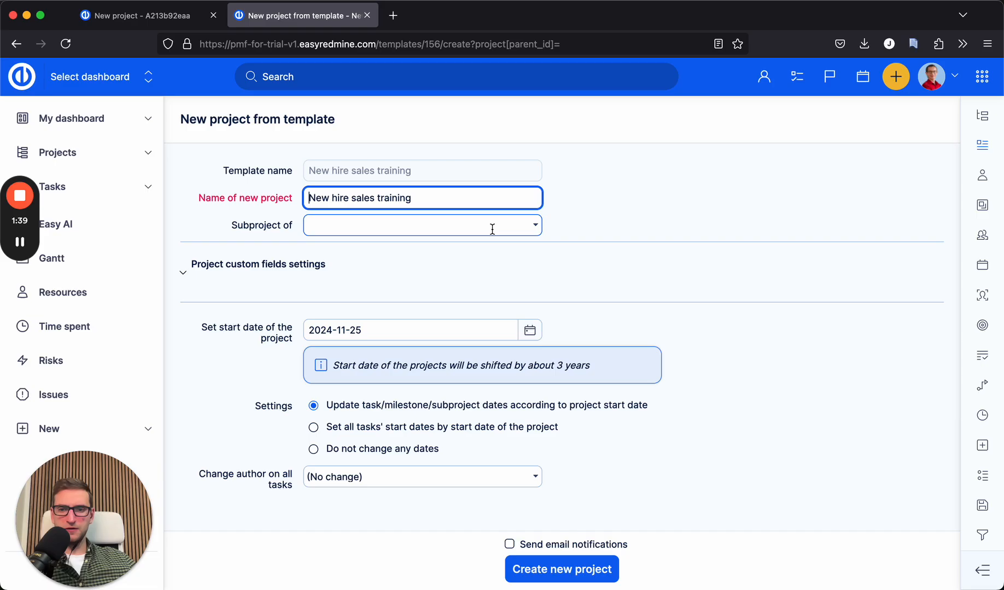
# Set PM techniques examples as parent and create New hire sales training.
pyautogui.write('pm')
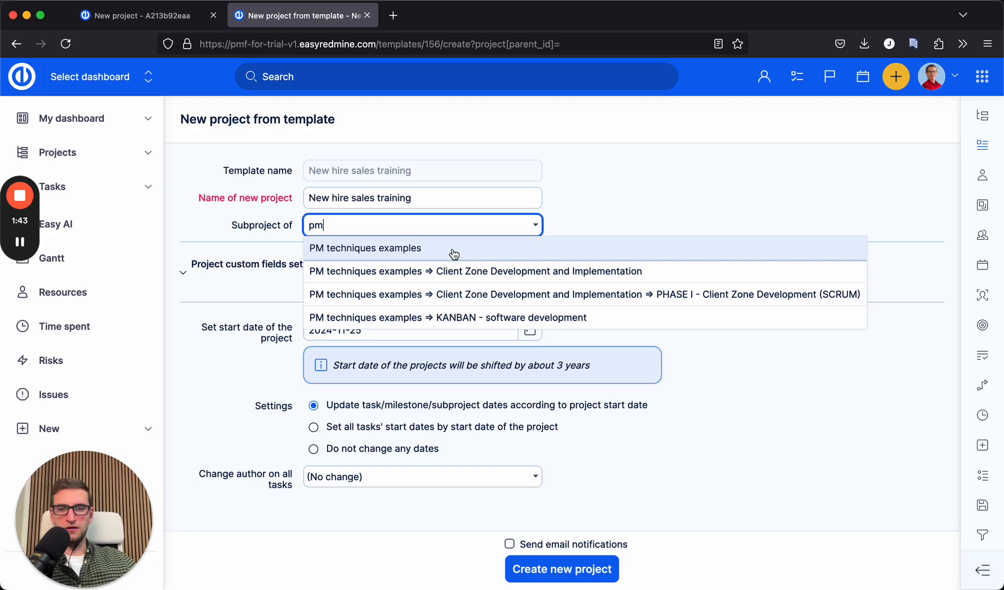
pyautogui.click(365, 248)
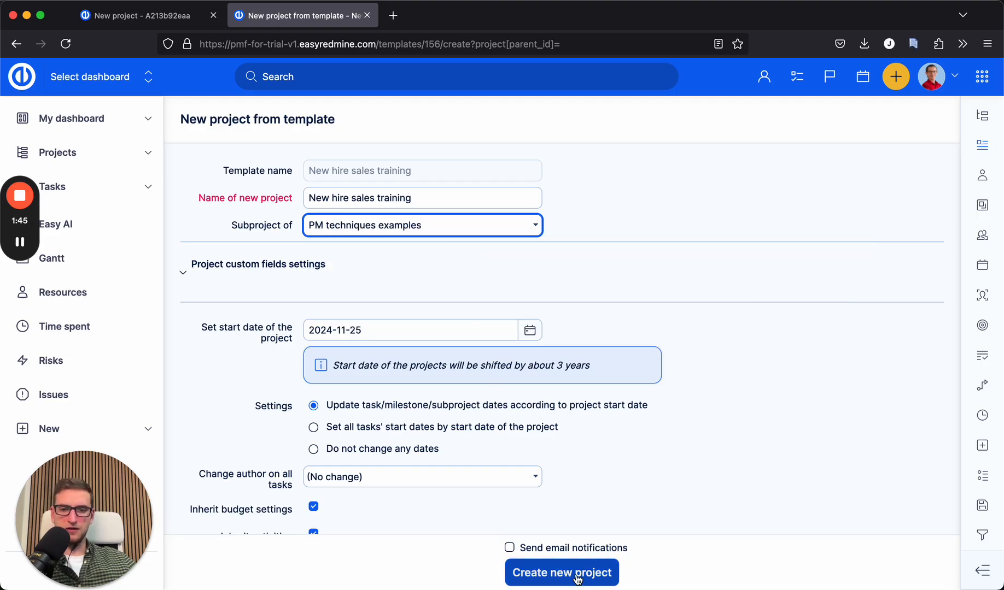
pyautogui.click(562, 573)
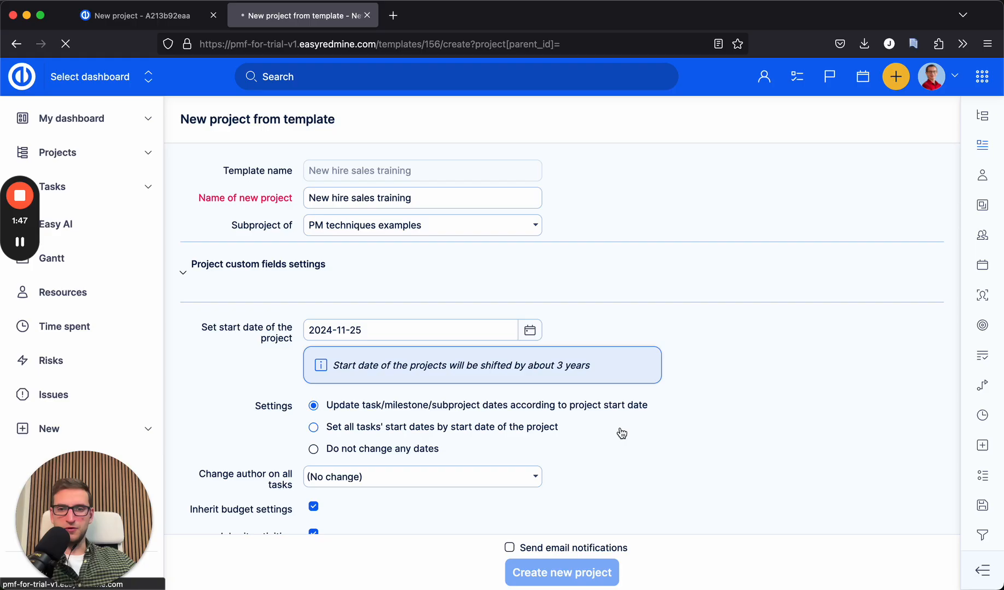
pyautogui.click(562, 572)
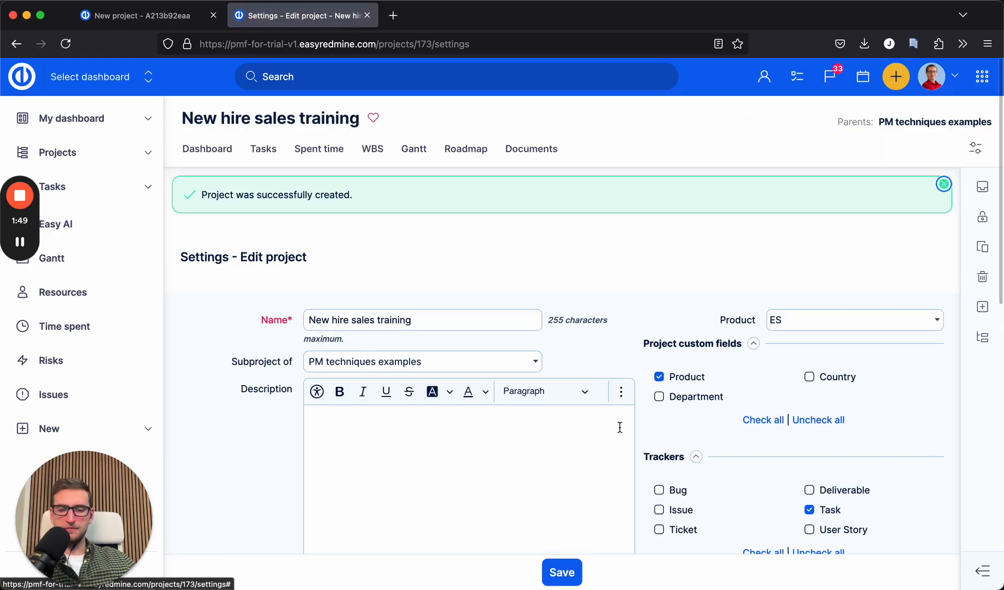